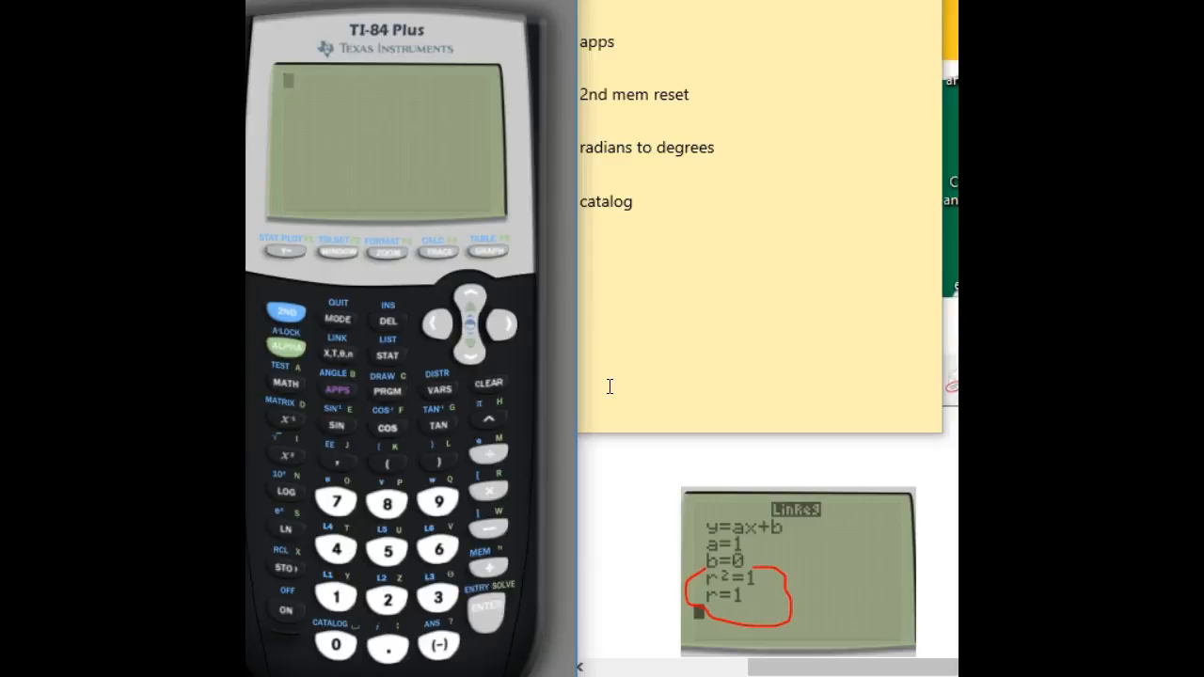
pyautogui.moveTo(531, 362)
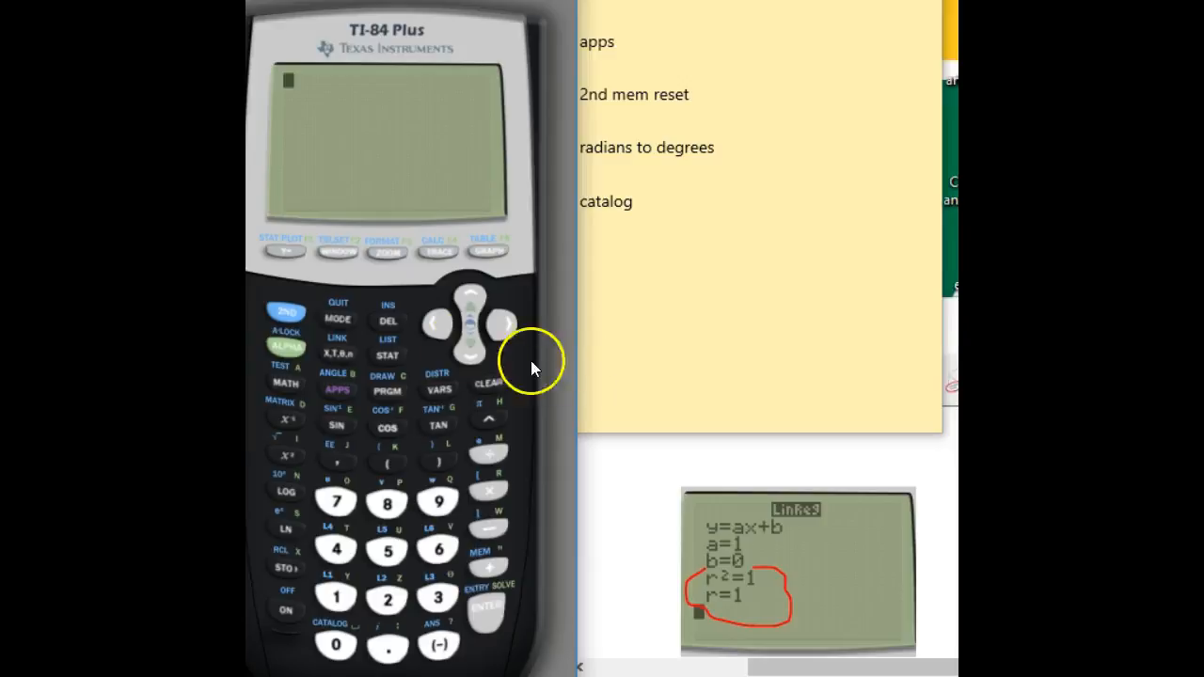
pyautogui.moveTo(339, 319)
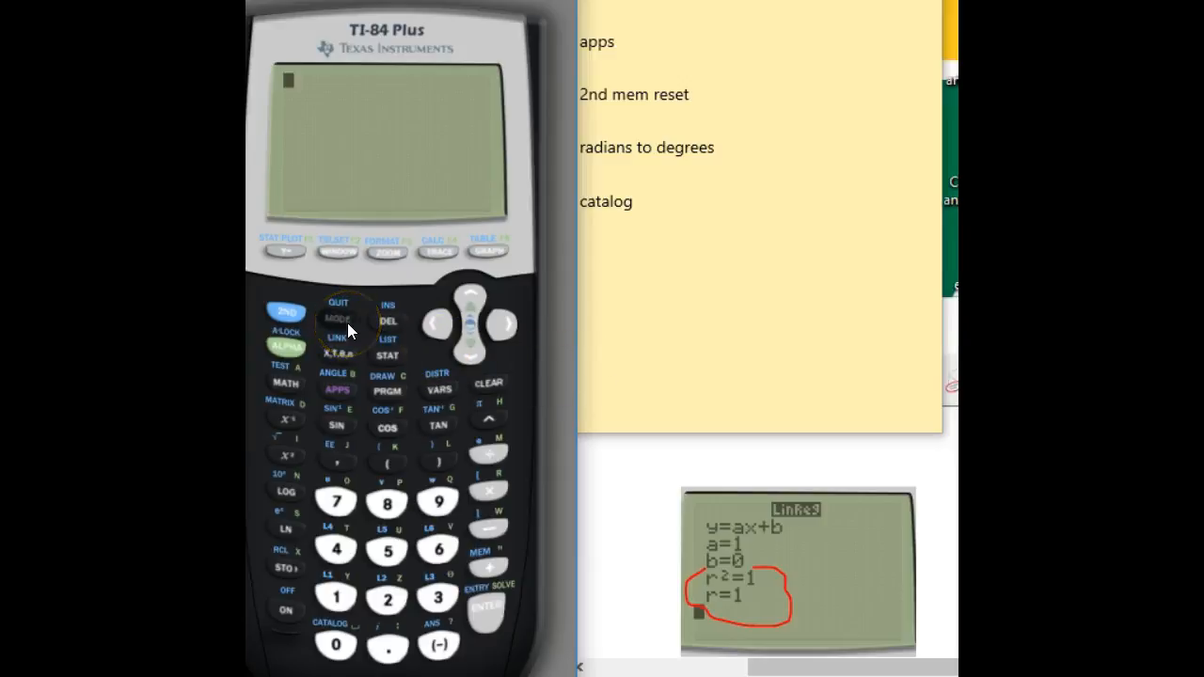
# Bring up the MODE settings screen, where the angle setting can be changed to Degree
pyautogui.click(340, 319)
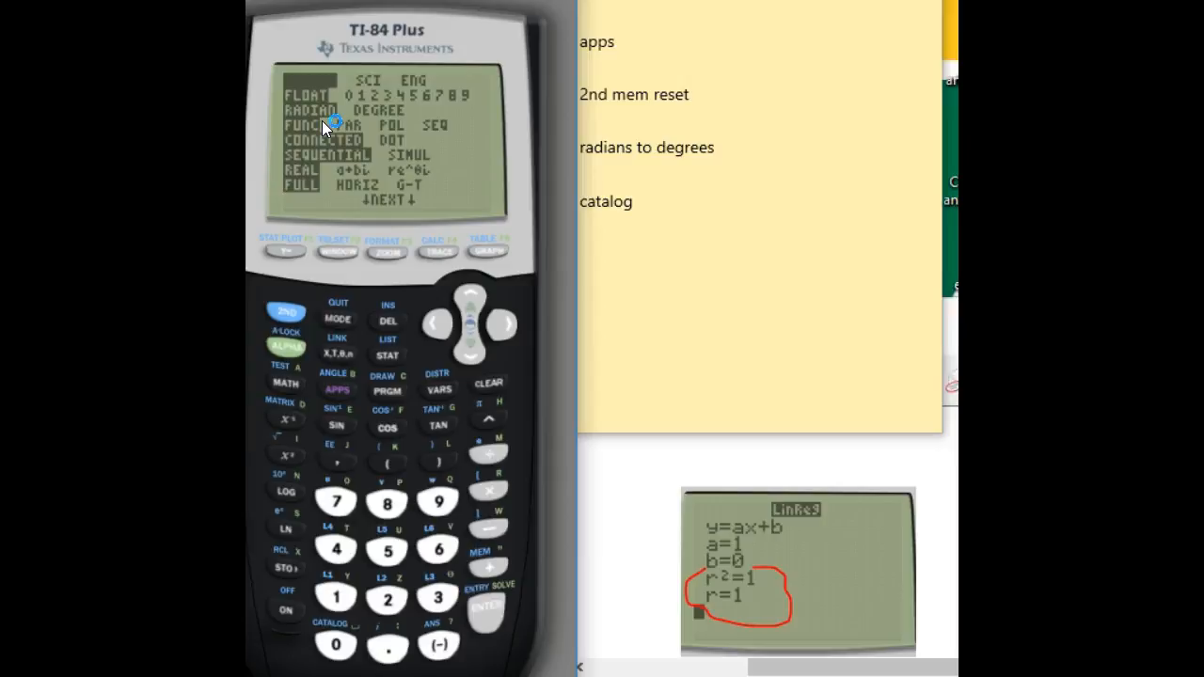
pyautogui.moveTo(325, 127)
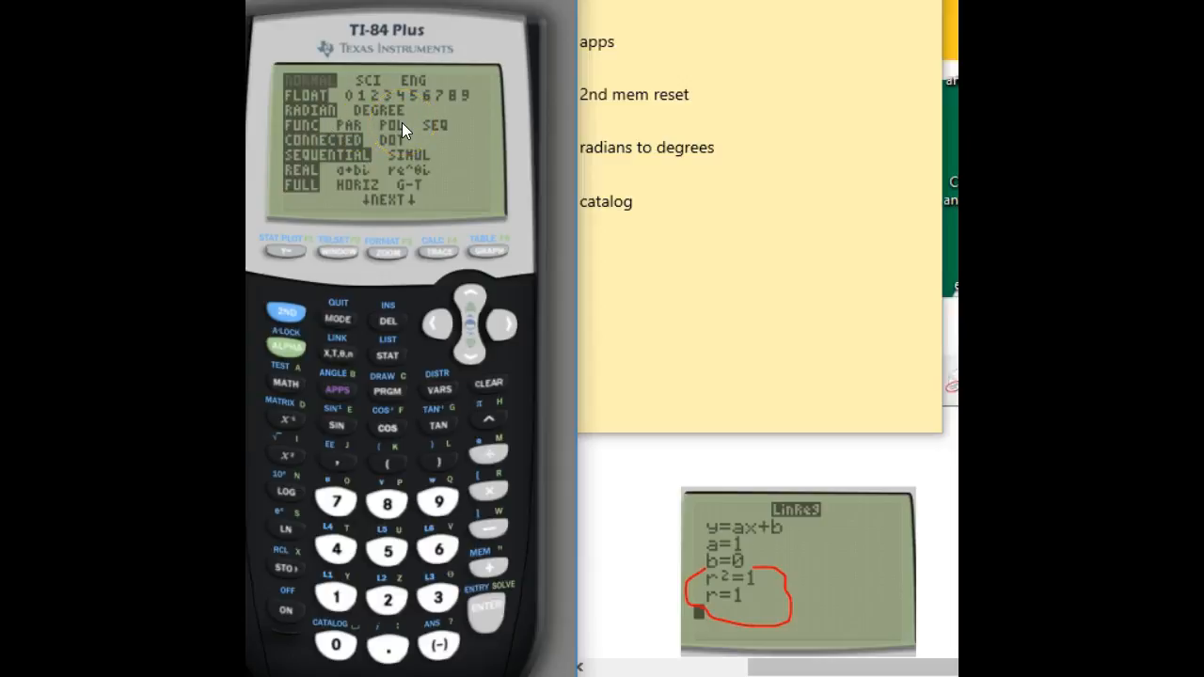
pyautogui.moveTo(424, 142)
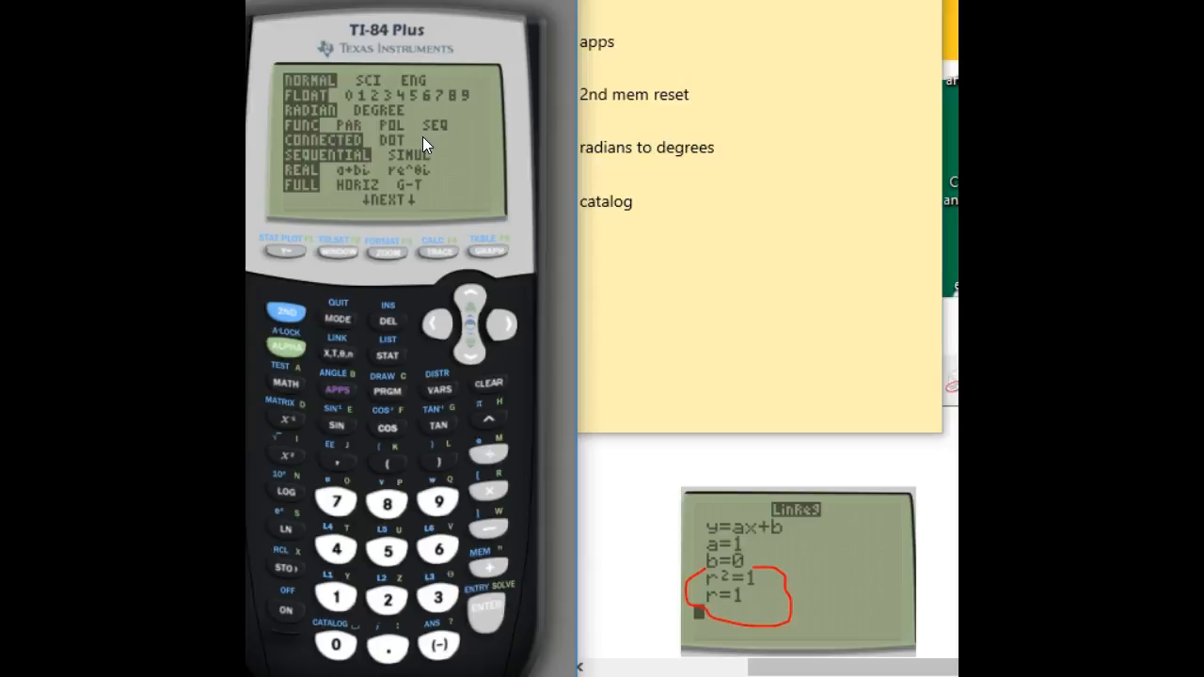
pyautogui.moveTo(400, 137)
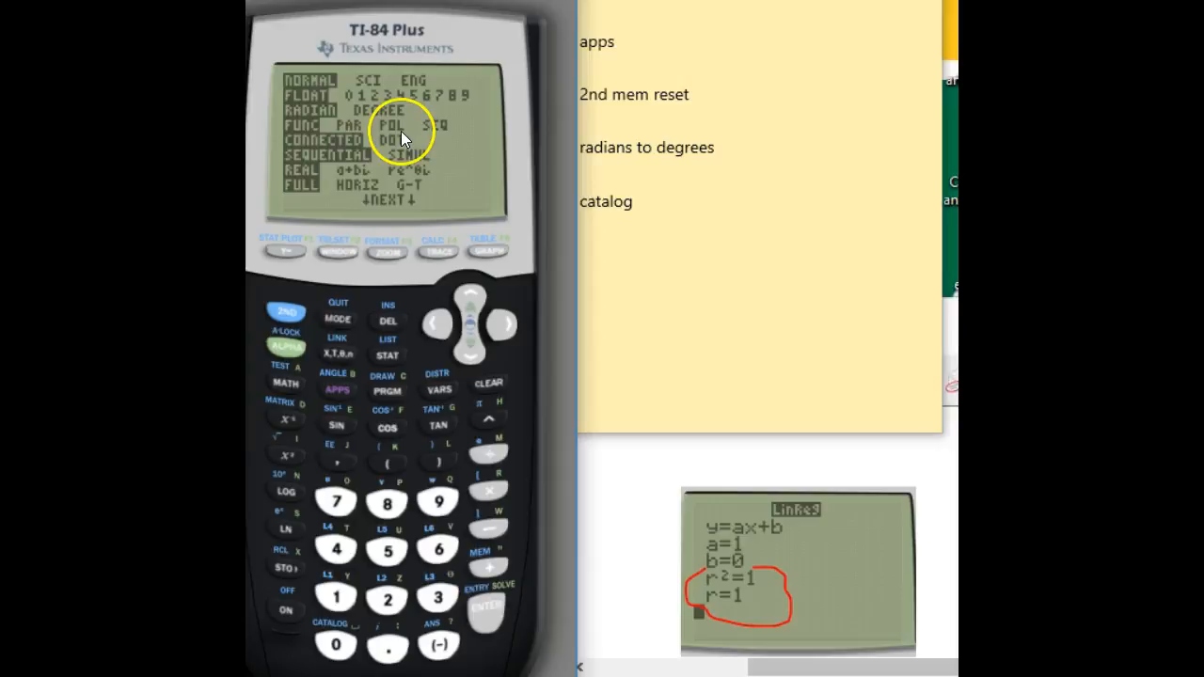
pyautogui.moveTo(320, 127)
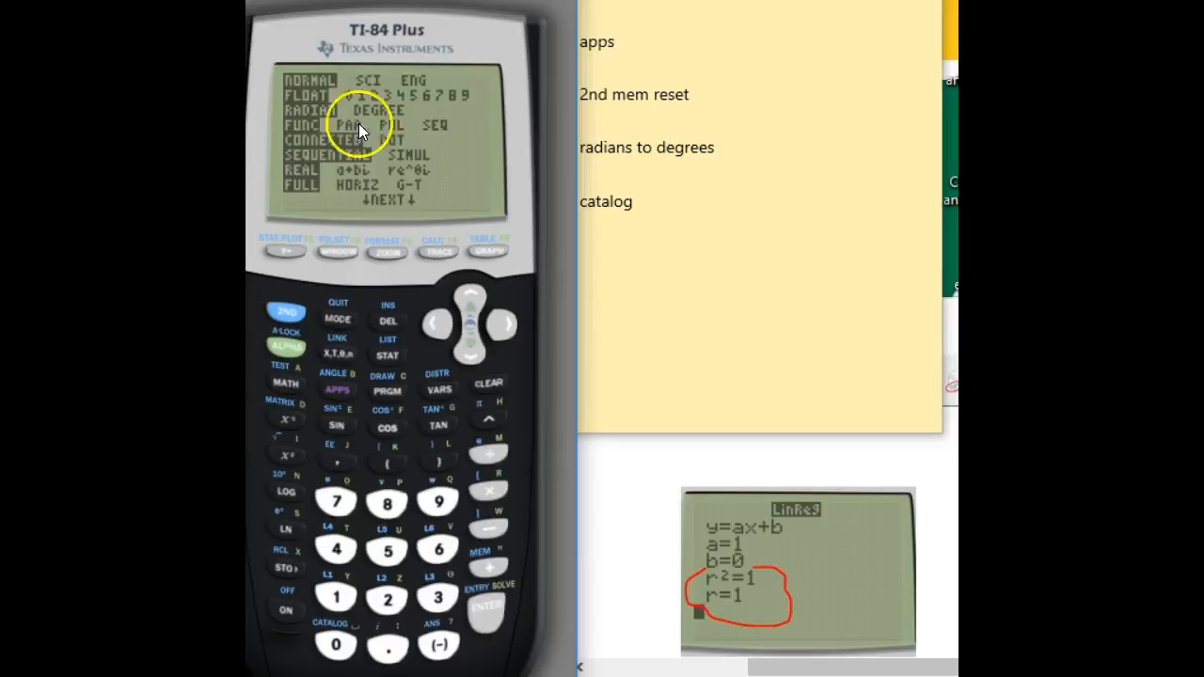
pyautogui.moveTo(461, 268)
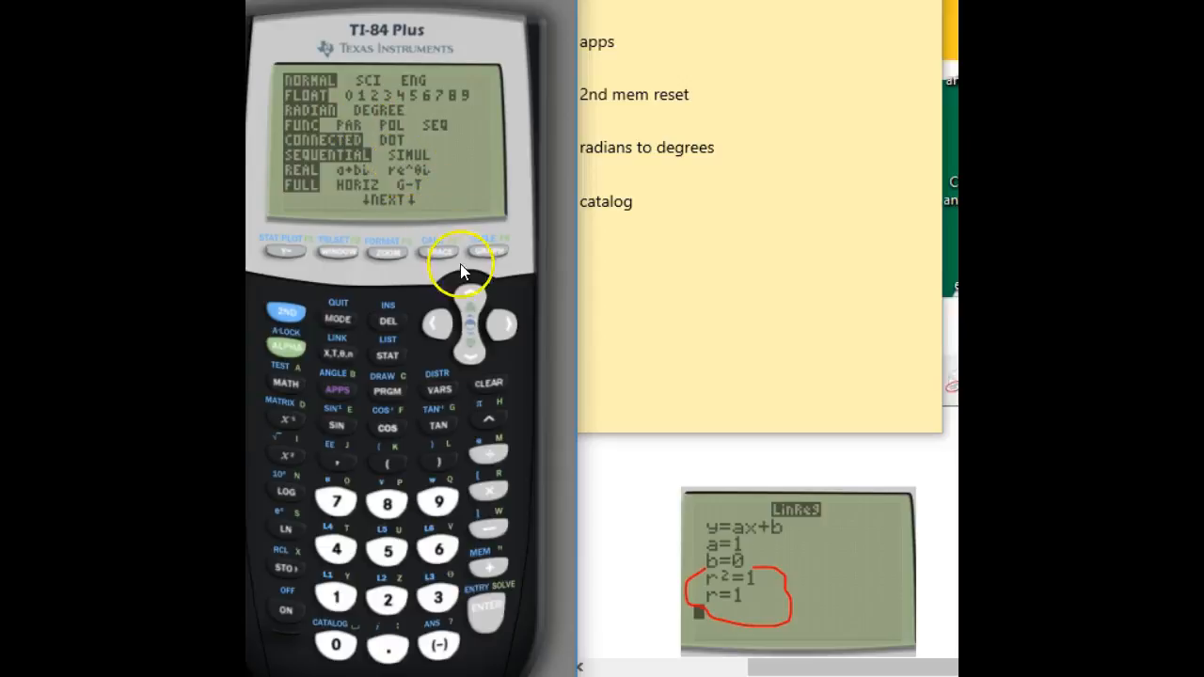
pyautogui.moveTo(475, 355)
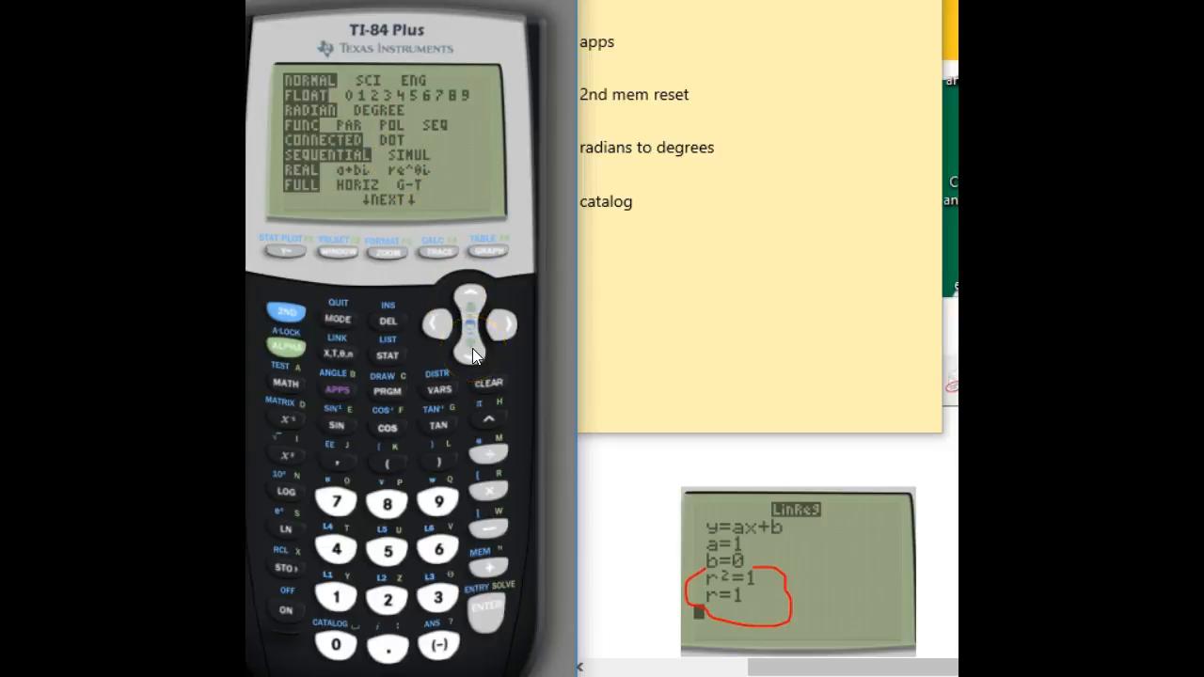
pyautogui.moveTo(400, 185)
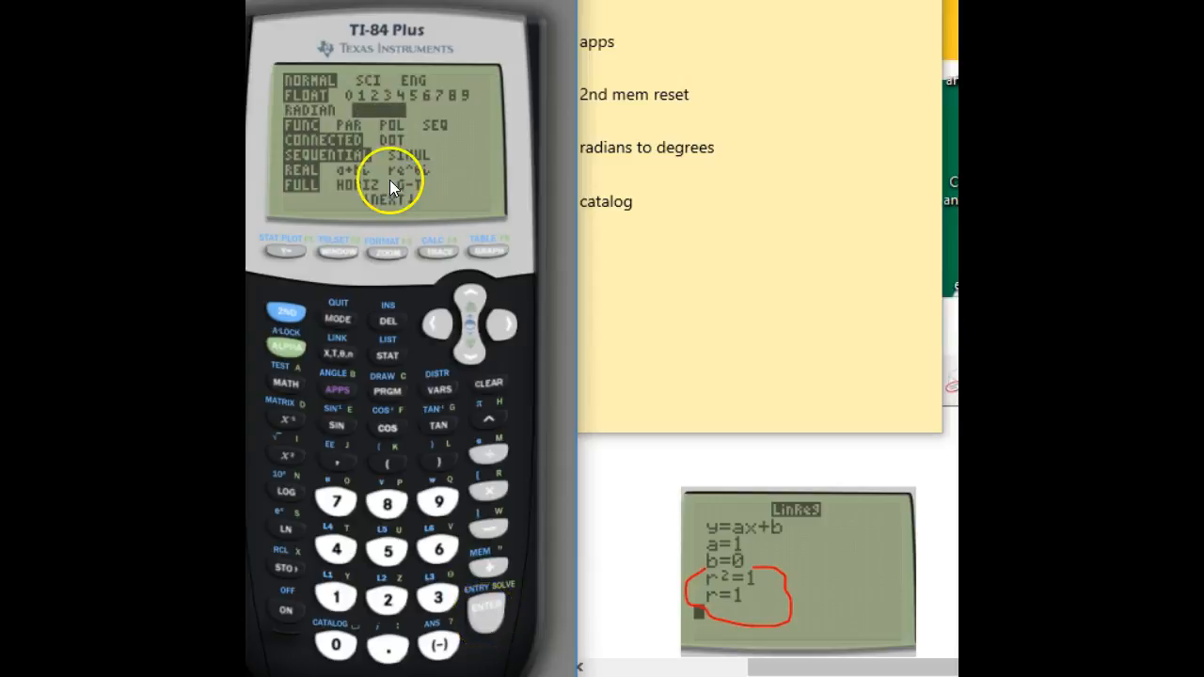
pyautogui.moveTo(470, 350)
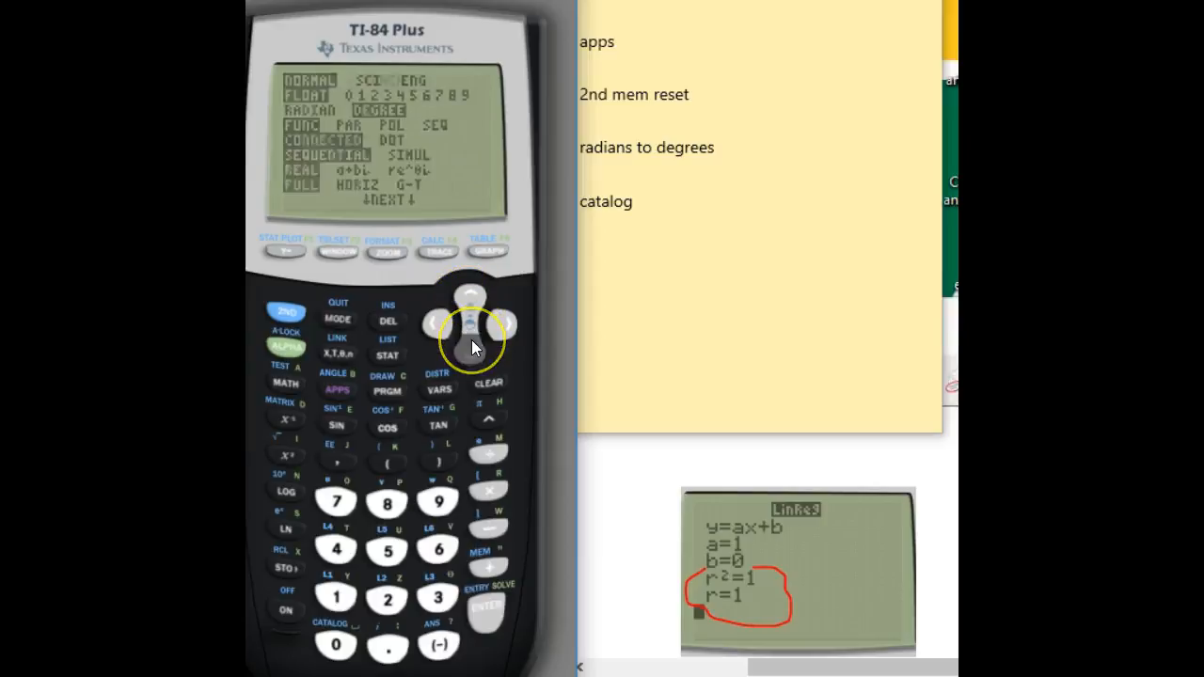
# Move down to the second page of mode settings to reach STAT DIAGNOSTICS
pyautogui.click(471, 295)
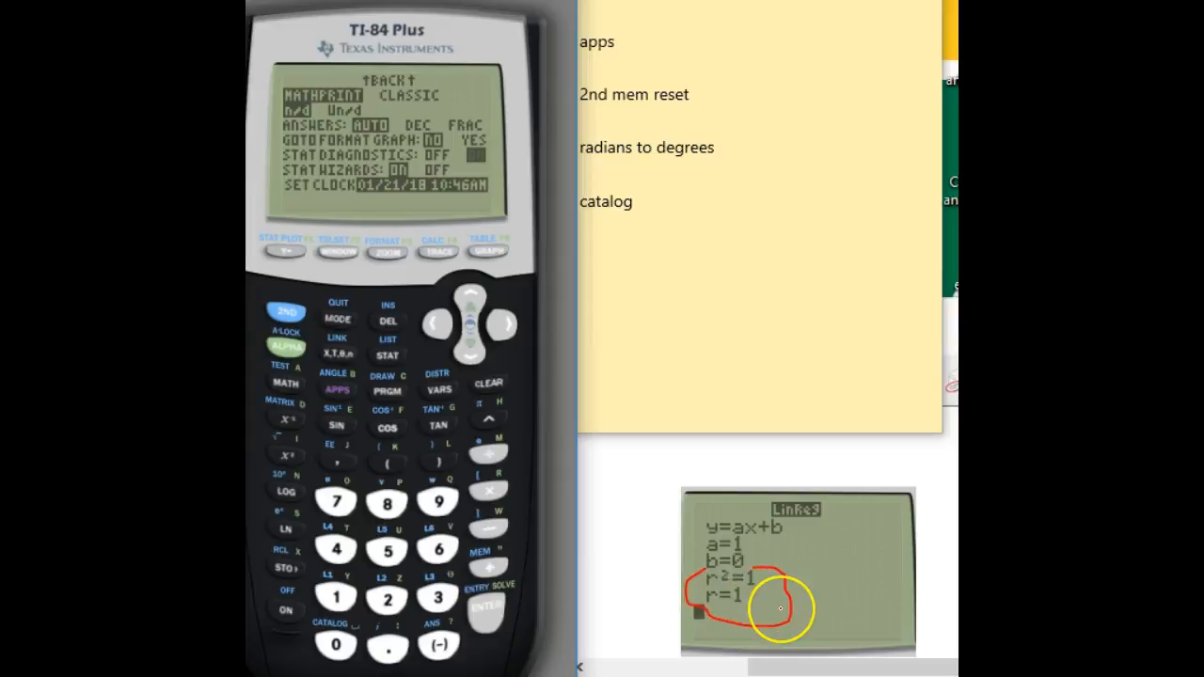
pyautogui.moveTo(781, 609)
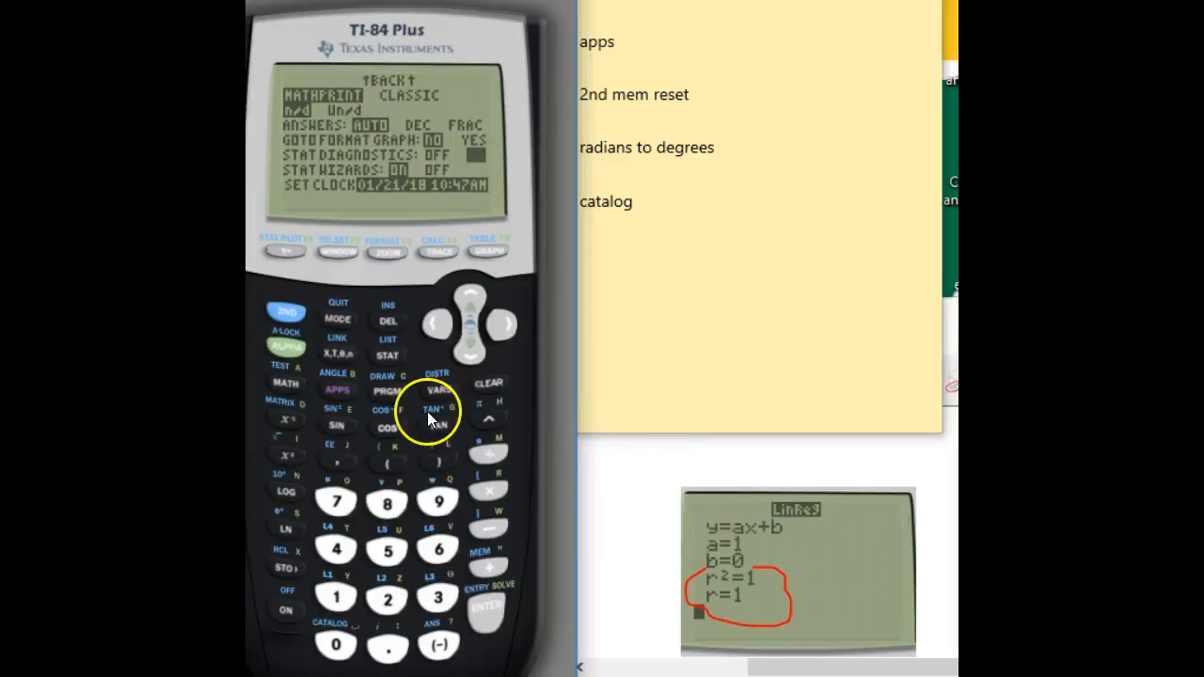
pyautogui.moveTo(452, 398)
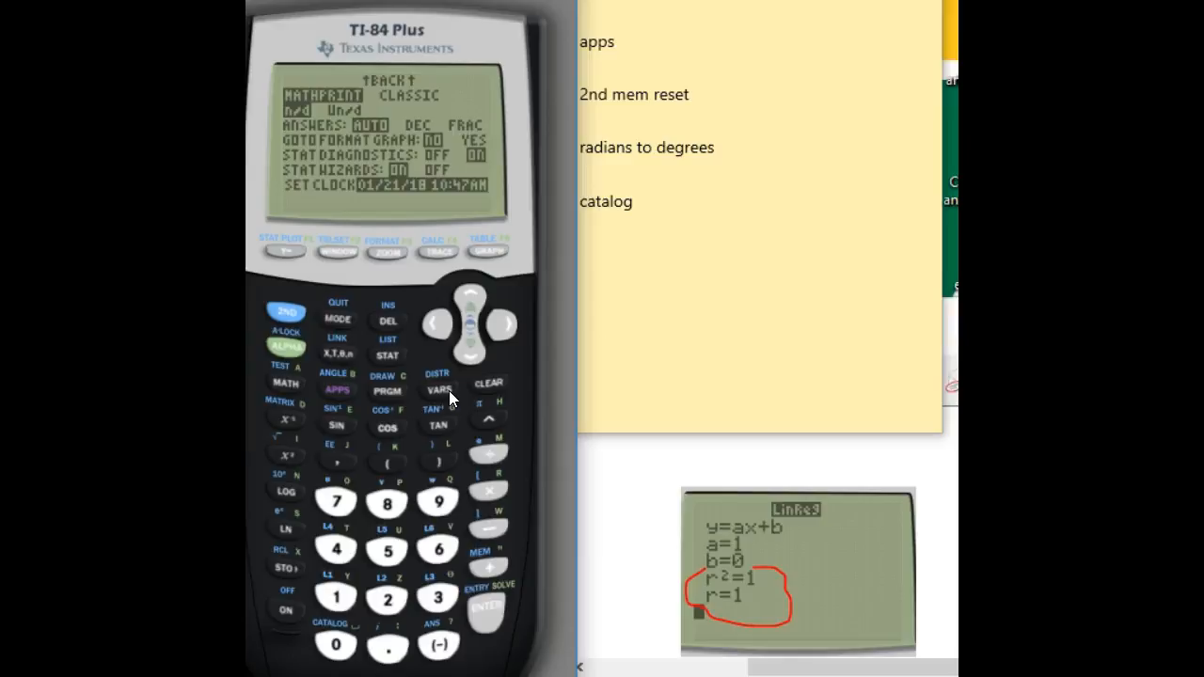
pyautogui.moveTo(452, 400)
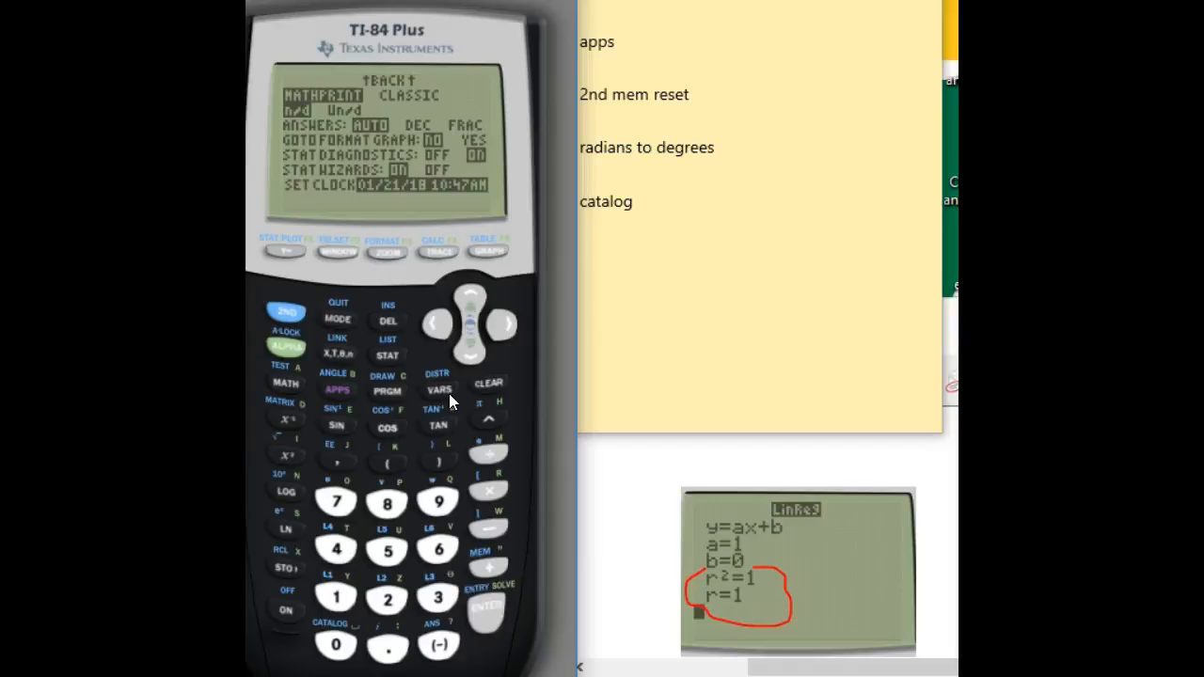
pyautogui.moveTo(397, 425)
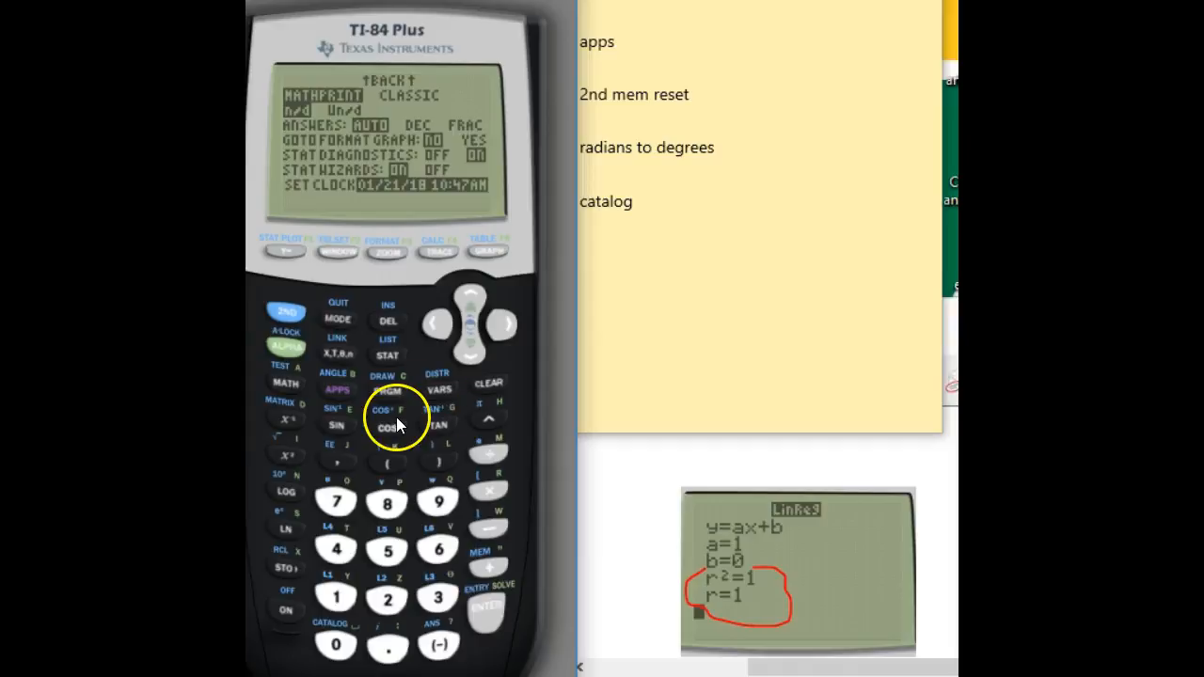
pyautogui.moveTo(381, 400)
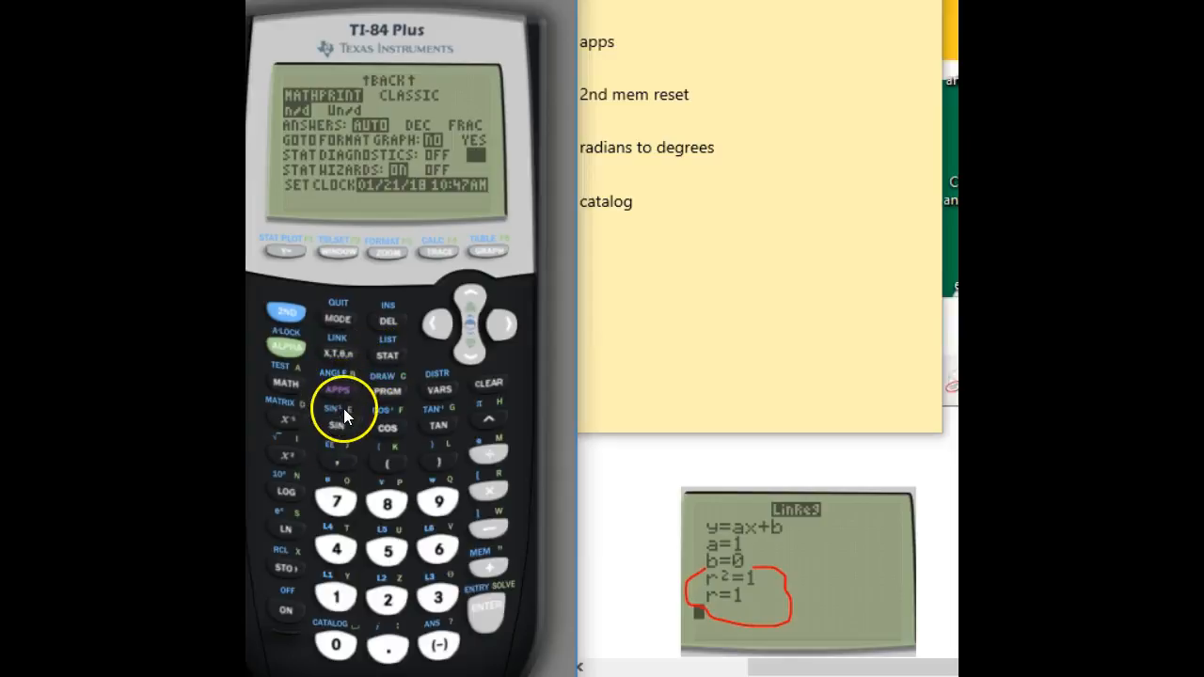
pyautogui.moveTo(336, 399)
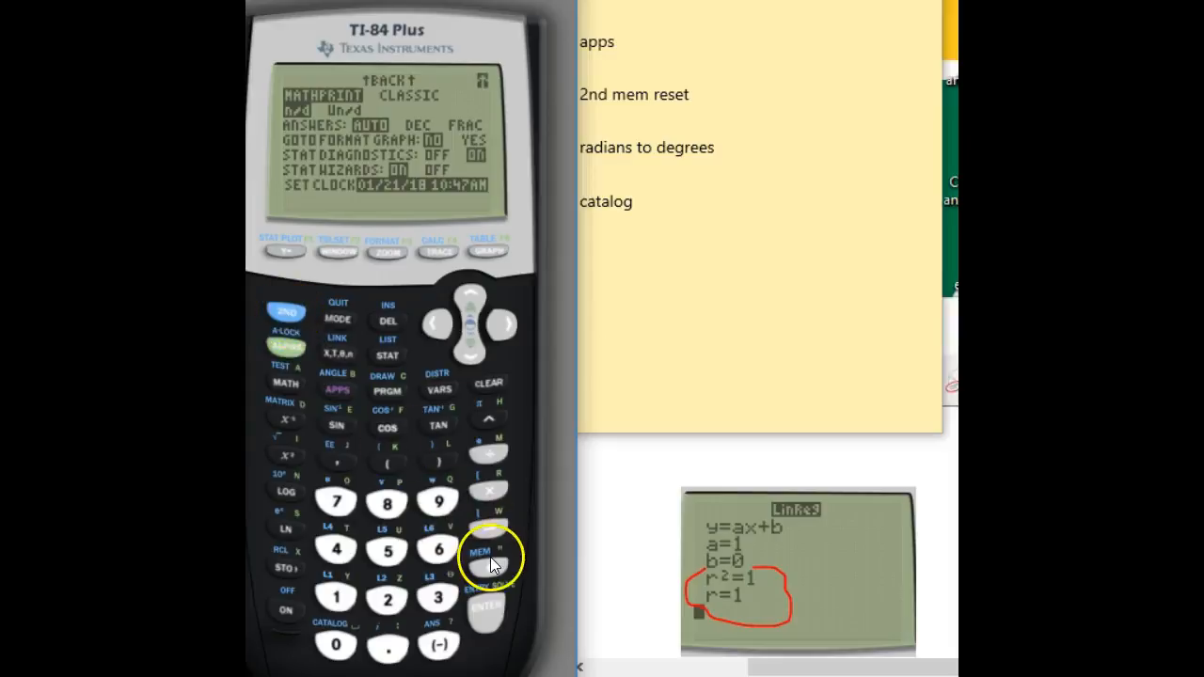
# Use 2nd MEM, 7:Reset, 1:All RAM, 2:Reset to clear all RAM
pyautogui.click(490, 550)
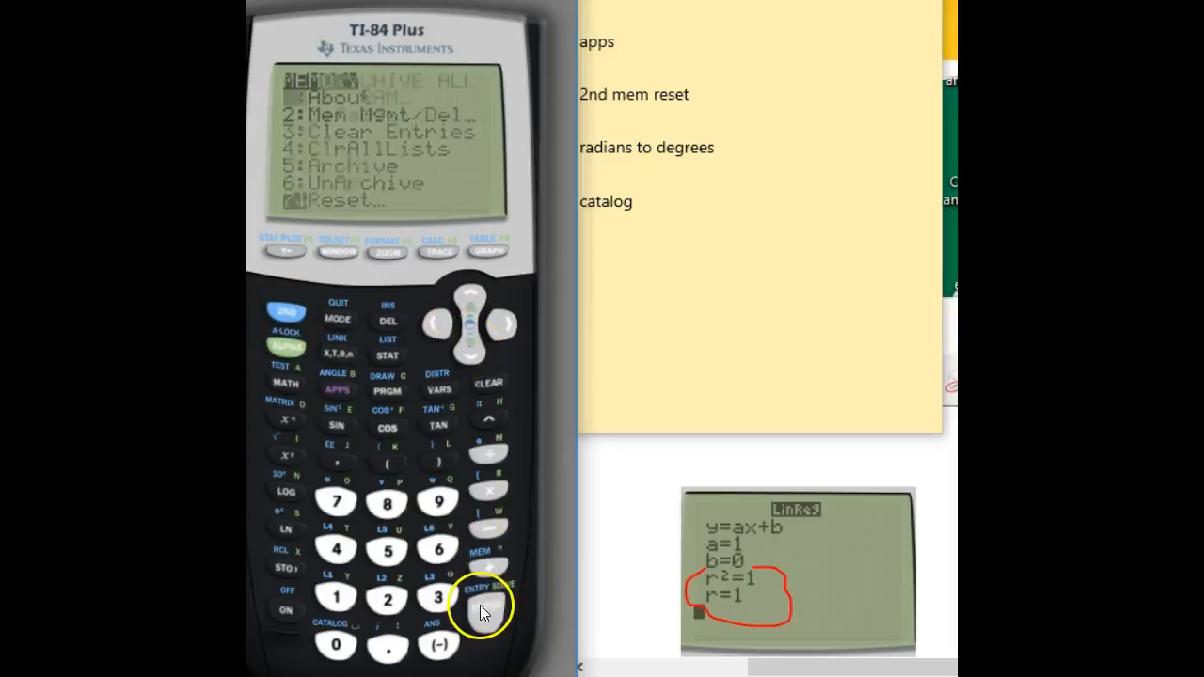
pyautogui.click(488, 606)
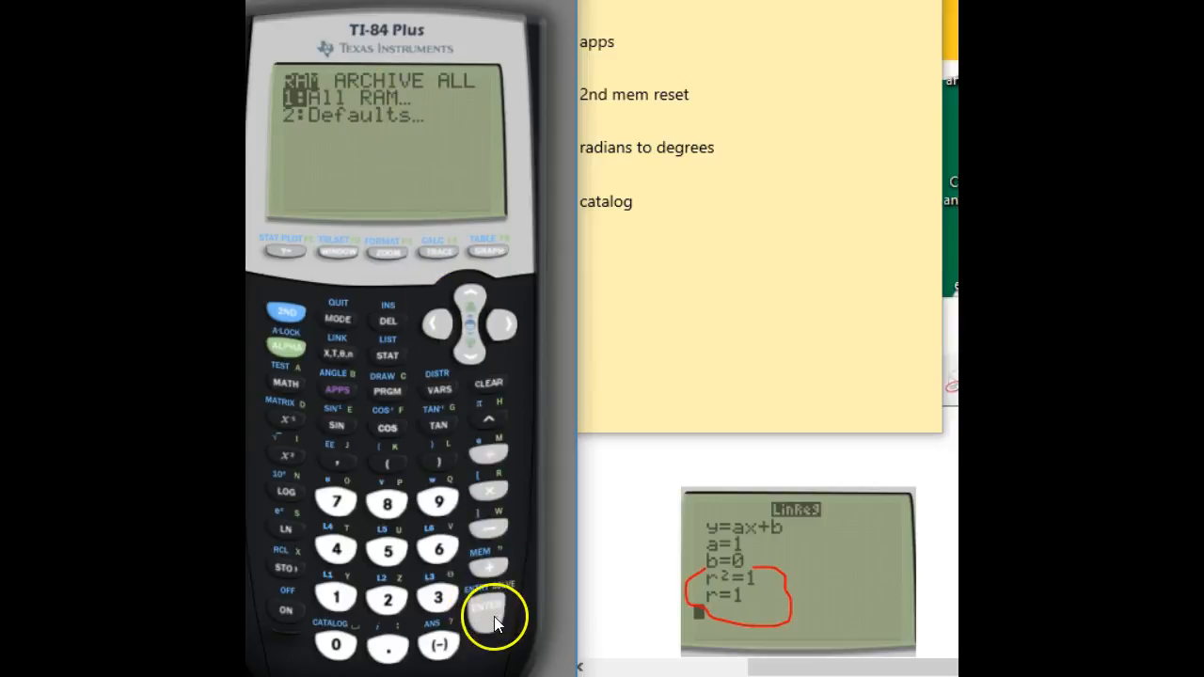
pyautogui.click(487, 607)
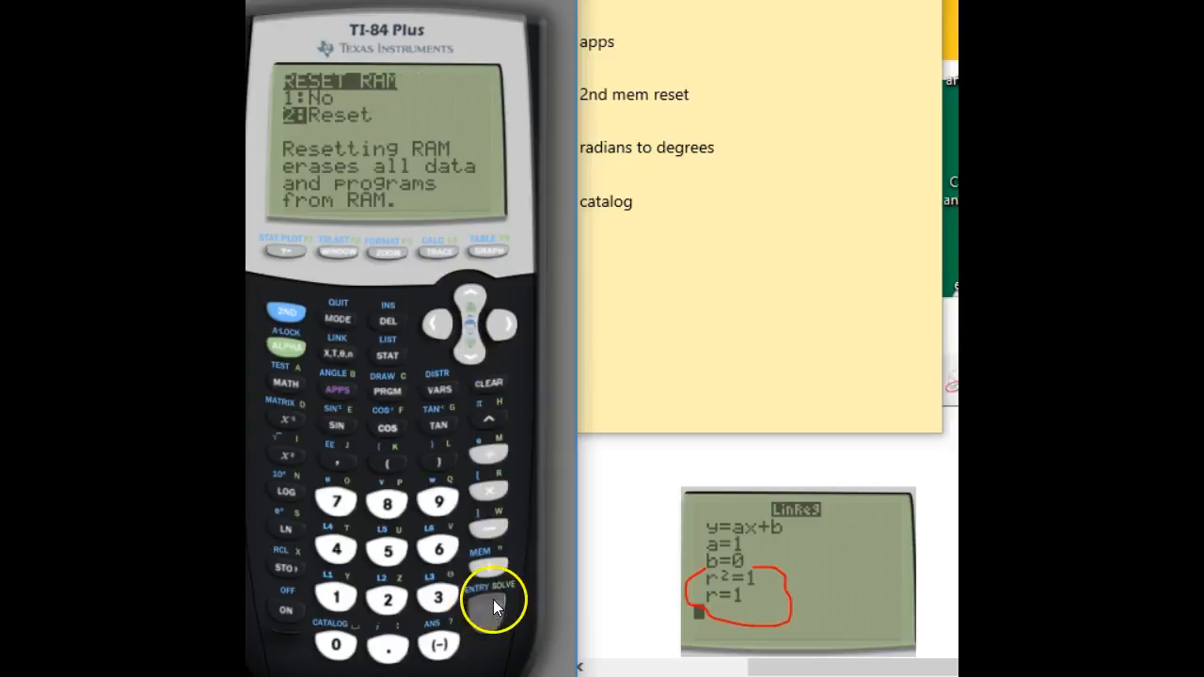
pyautogui.click(488, 600)
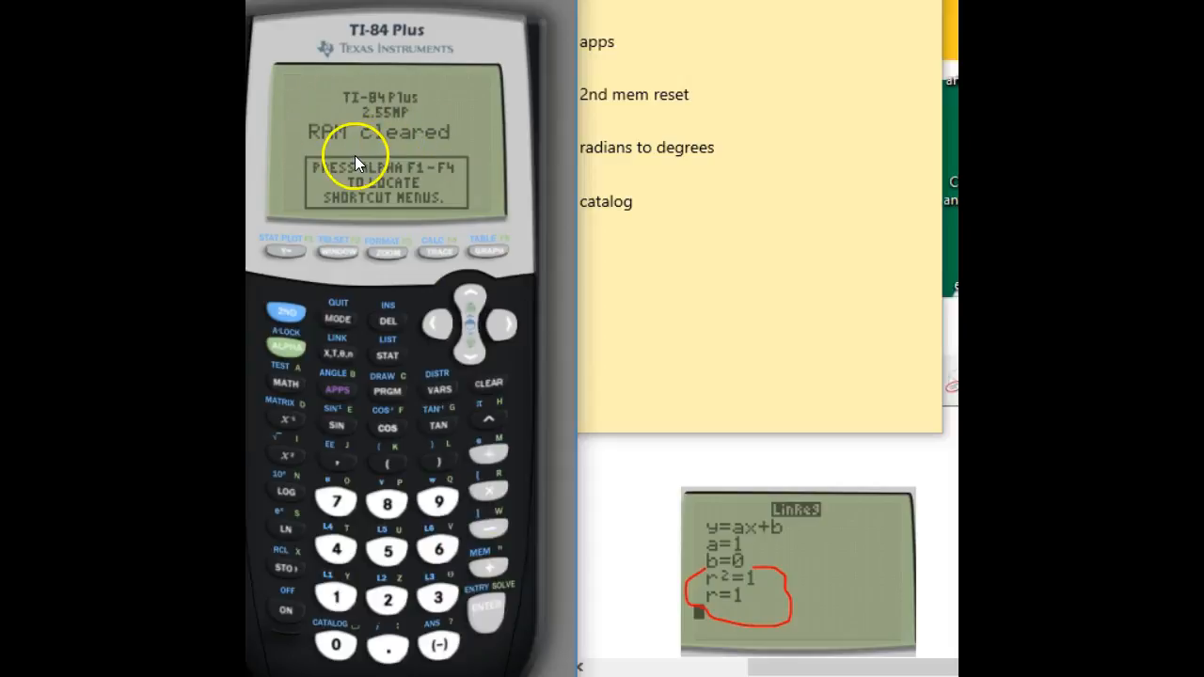
pyautogui.moveTo(338, 167)
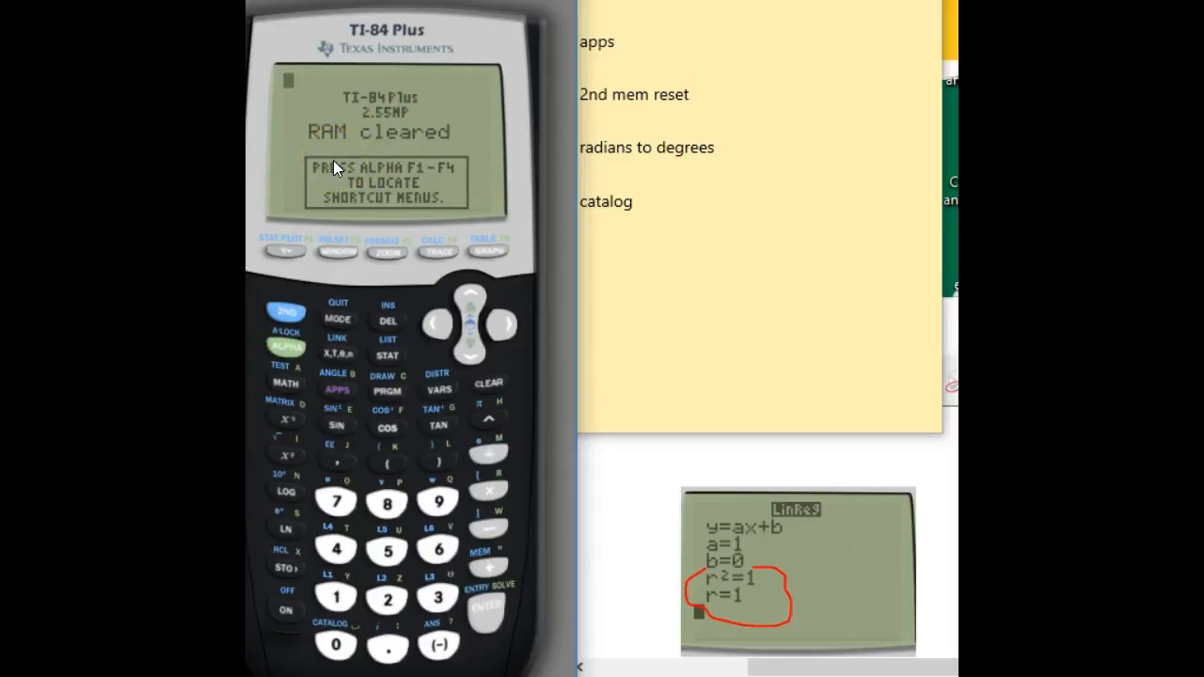
pyautogui.moveTo(416, 193)
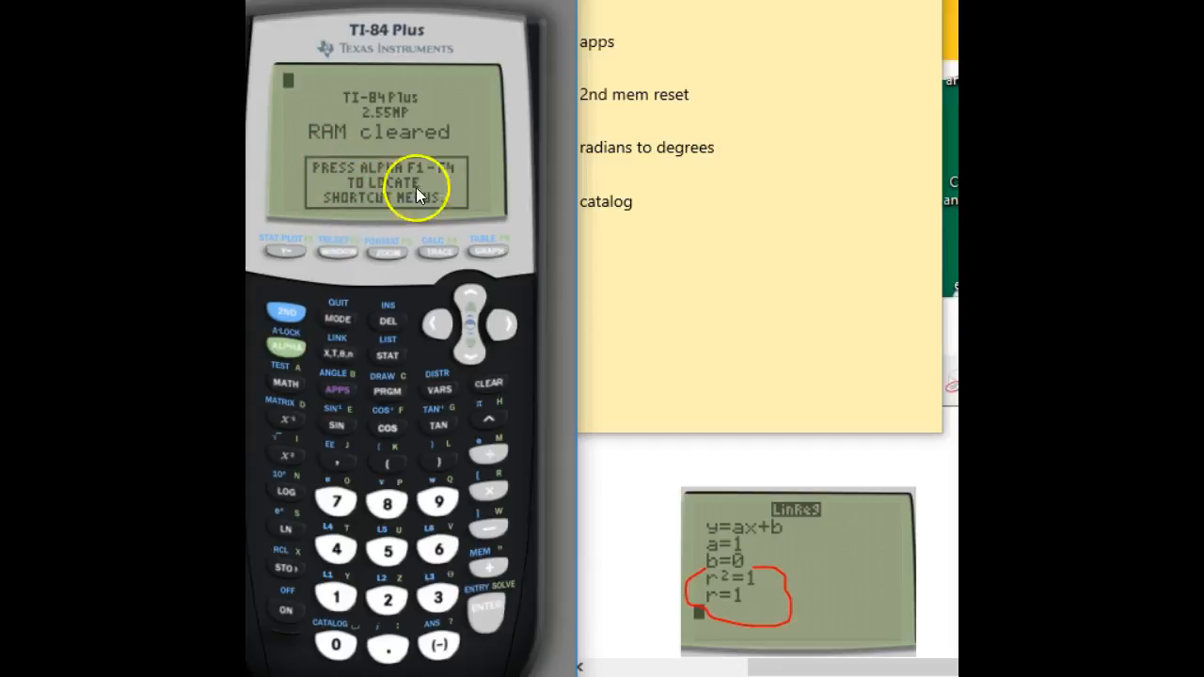
pyautogui.moveTo(357, 180)
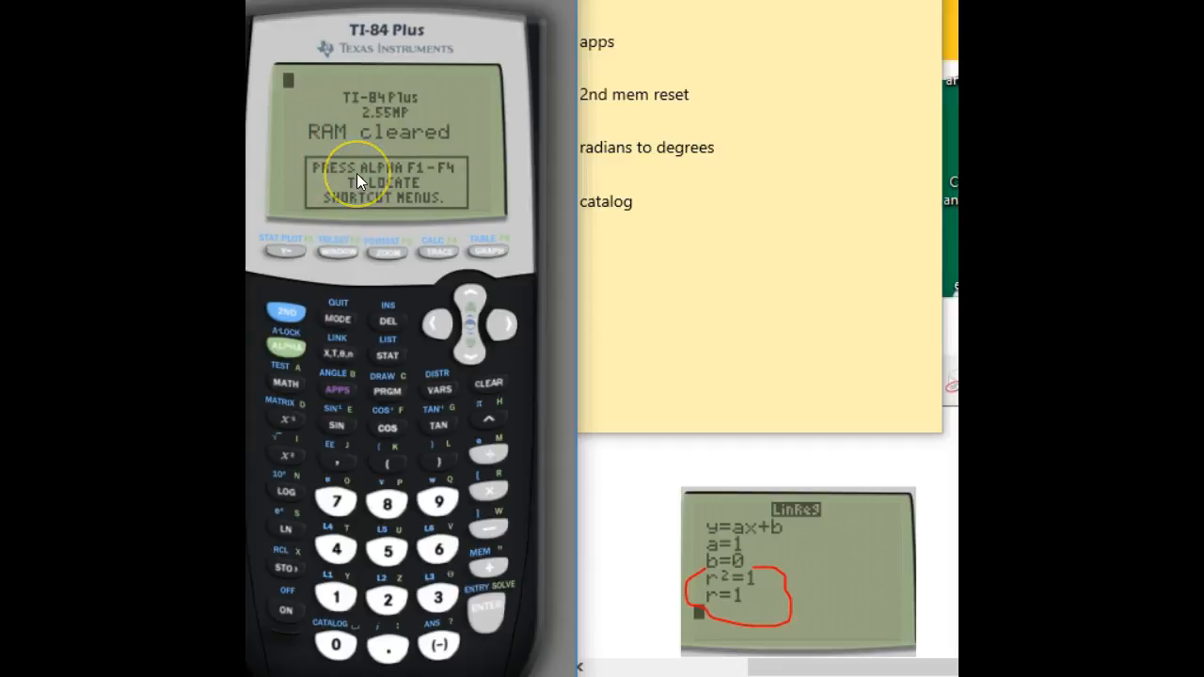
pyautogui.moveTo(344, 229)
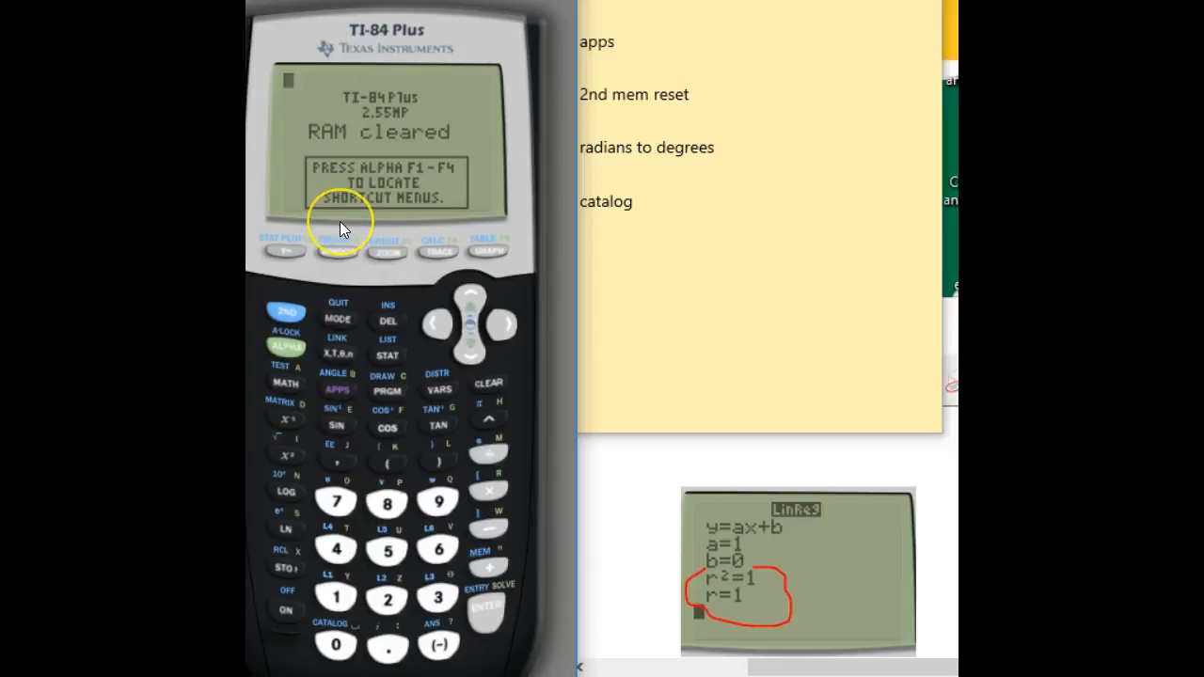
pyautogui.moveTo(327, 360)
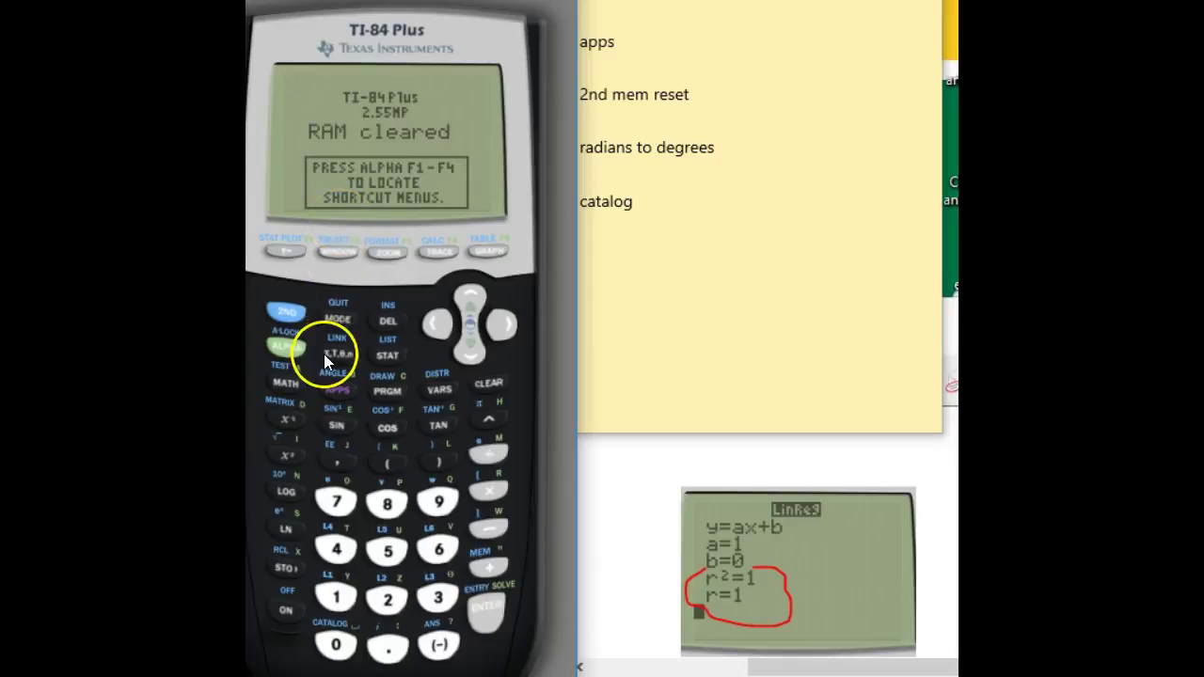
# Press APPS to display the Applications menu listing Finance
pyautogui.click(337, 391)
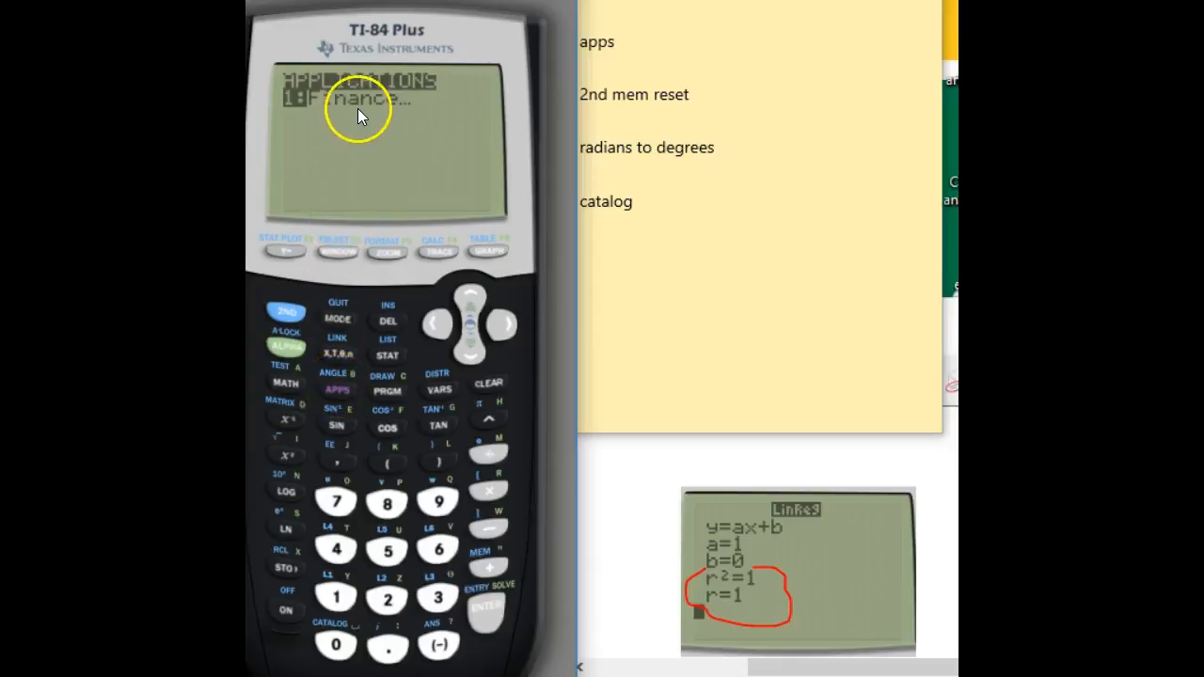
pyautogui.moveTo(339, 193)
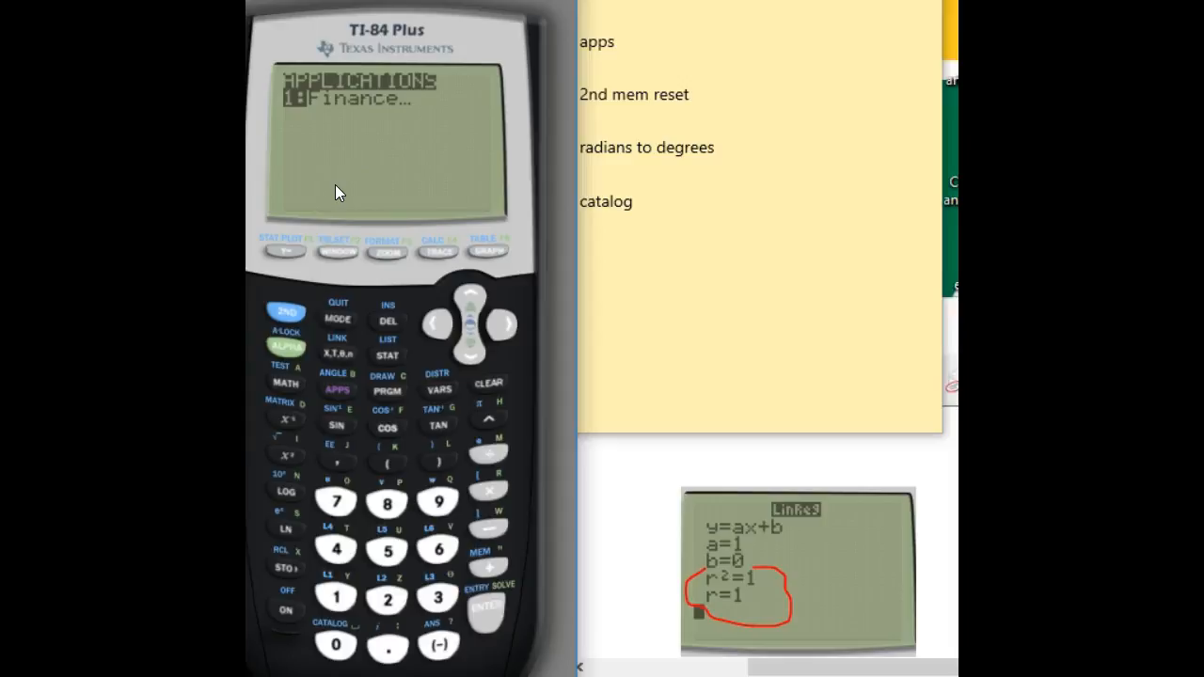
pyautogui.moveTo(367, 113)
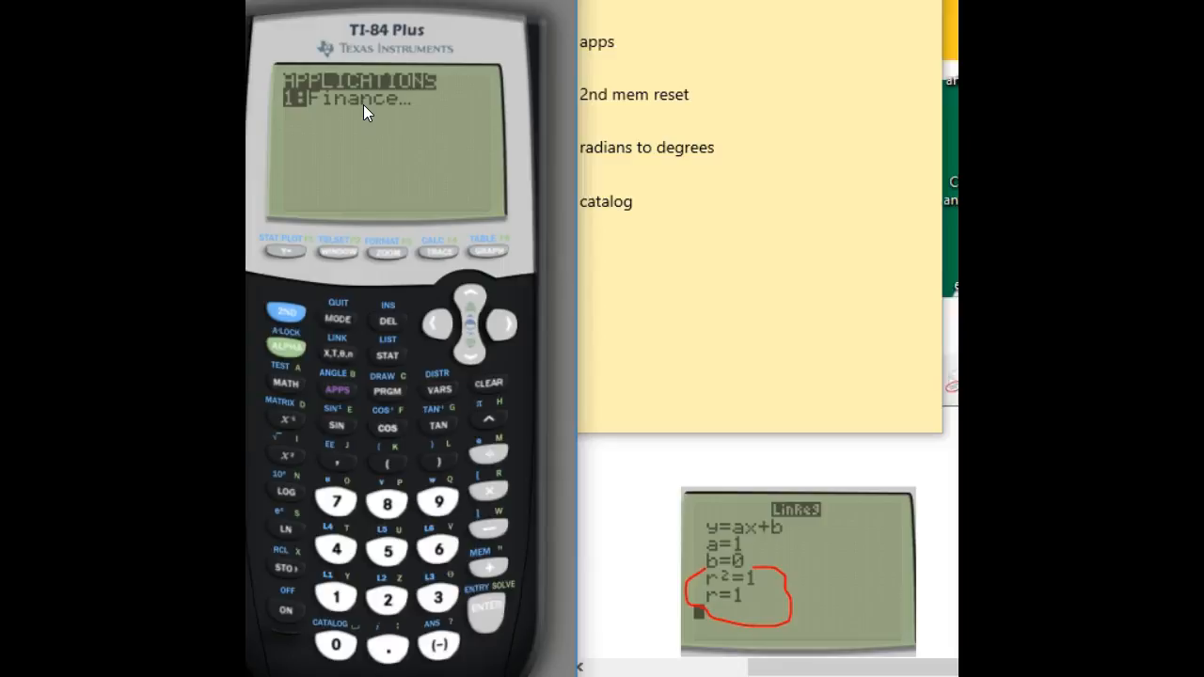
pyautogui.moveTo(367, 160)
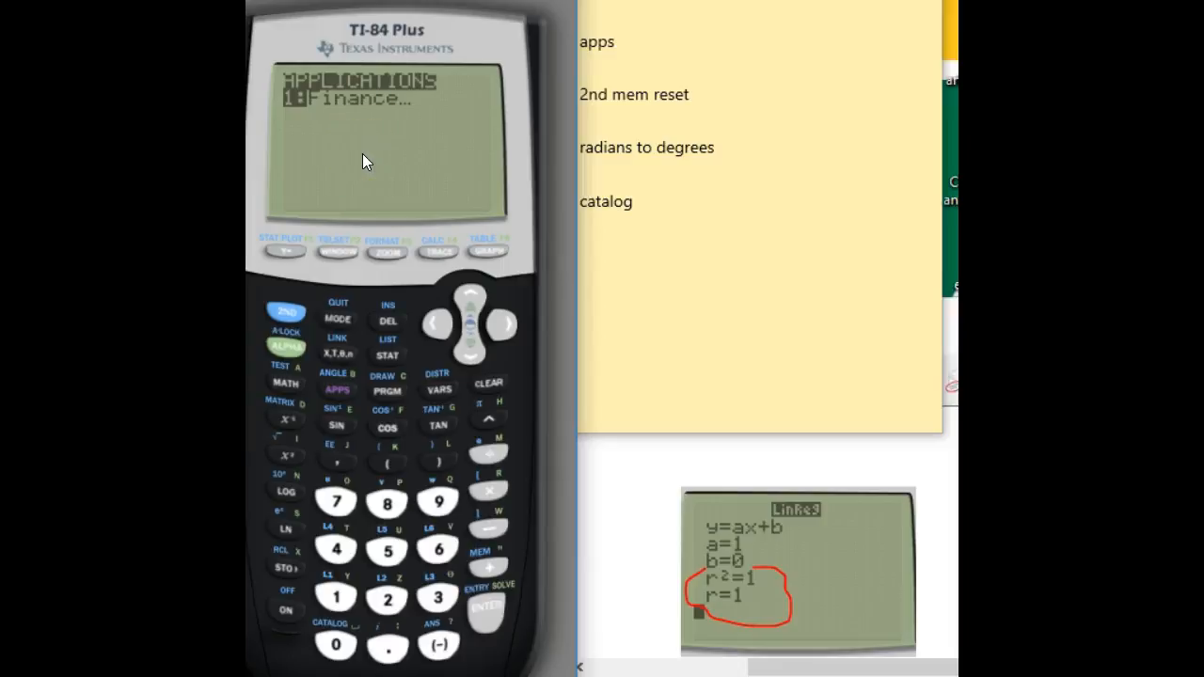